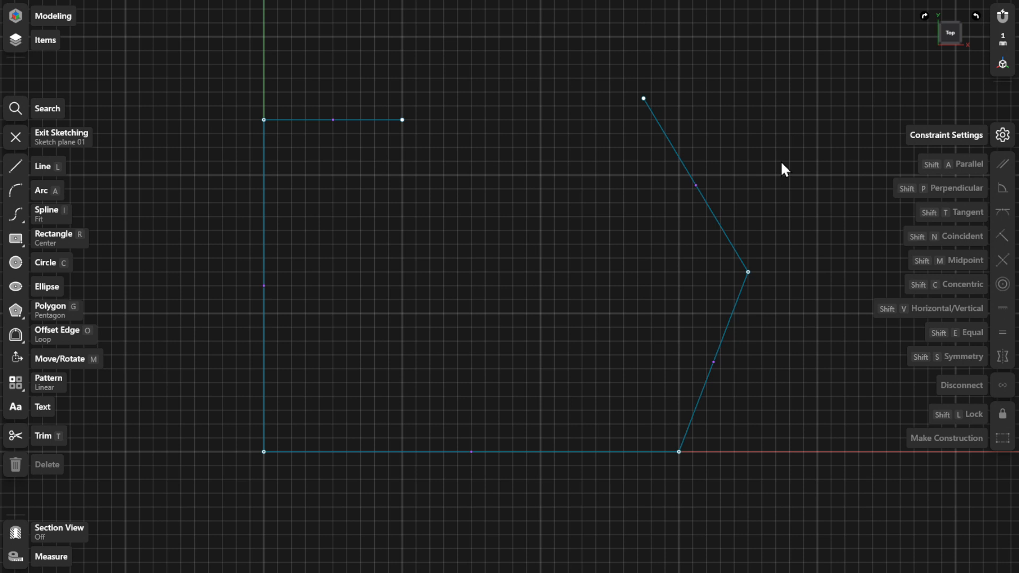
pyautogui.moveTo(736, 309)
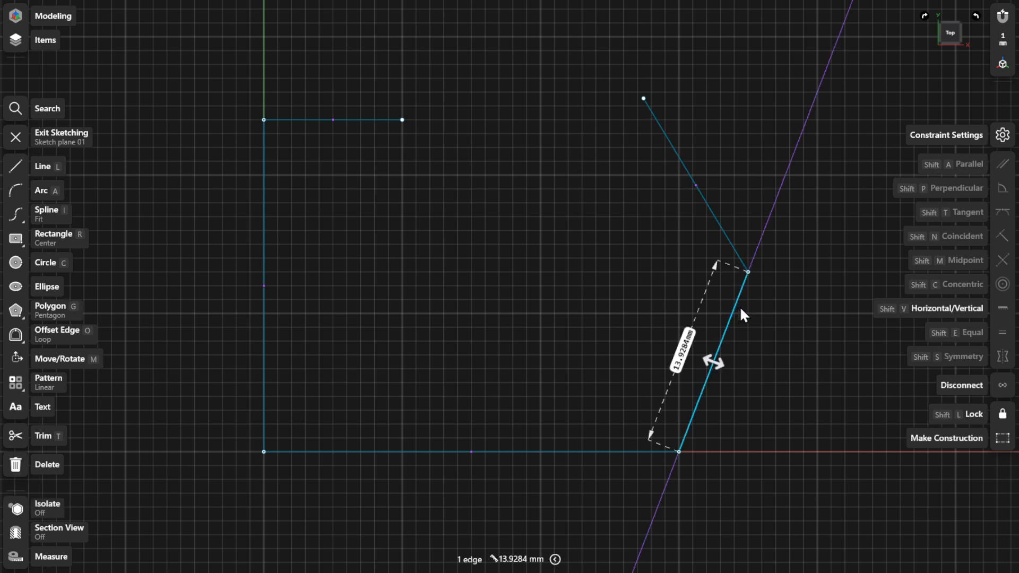
pyautogui.moveTo(814, 314)
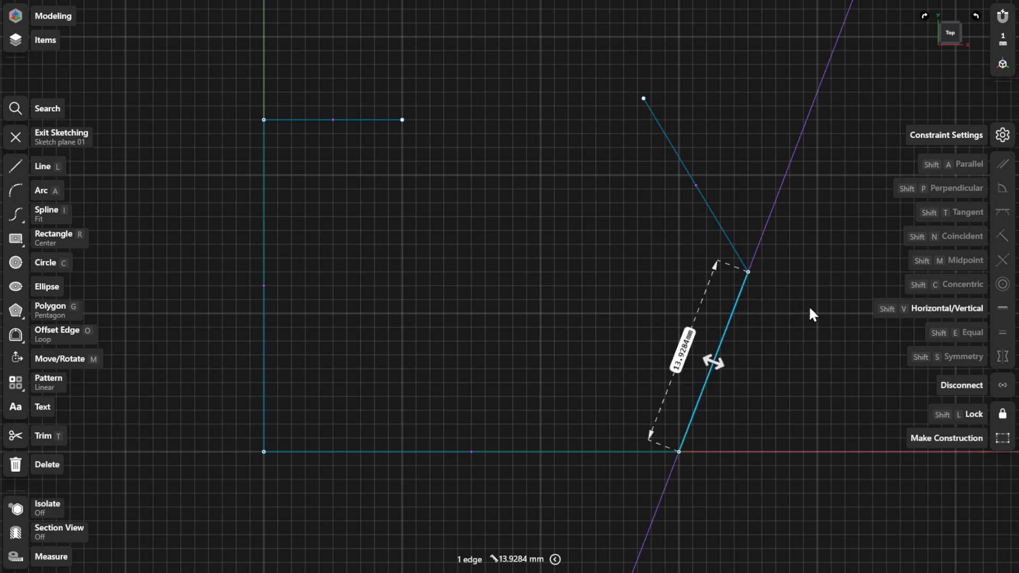
pyautogui.moveTo(932, 315)
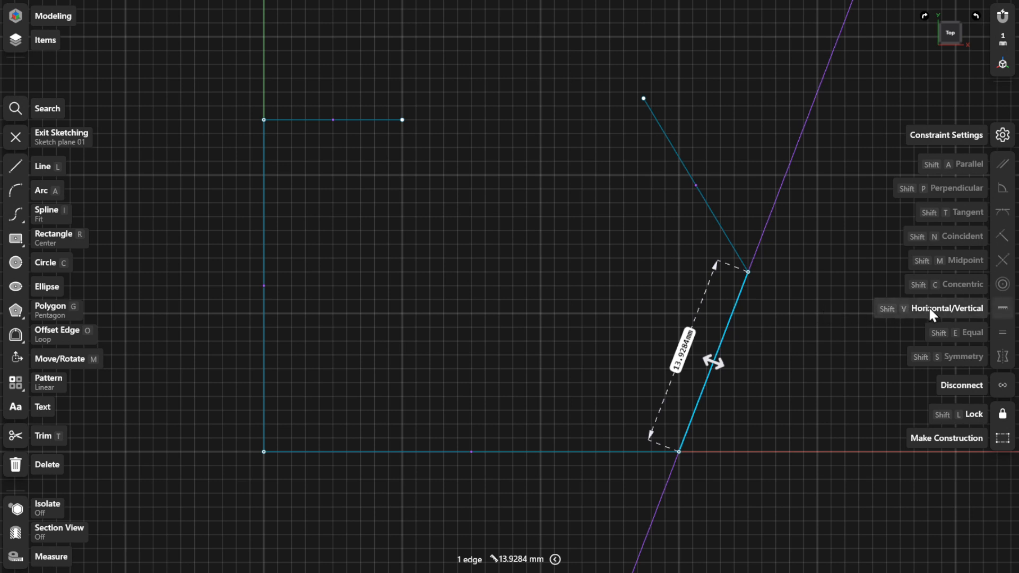
# - Constrain the lower slanted edge to vertical and the upper edge perpendicular to it
pyautogui.click(951, 308)
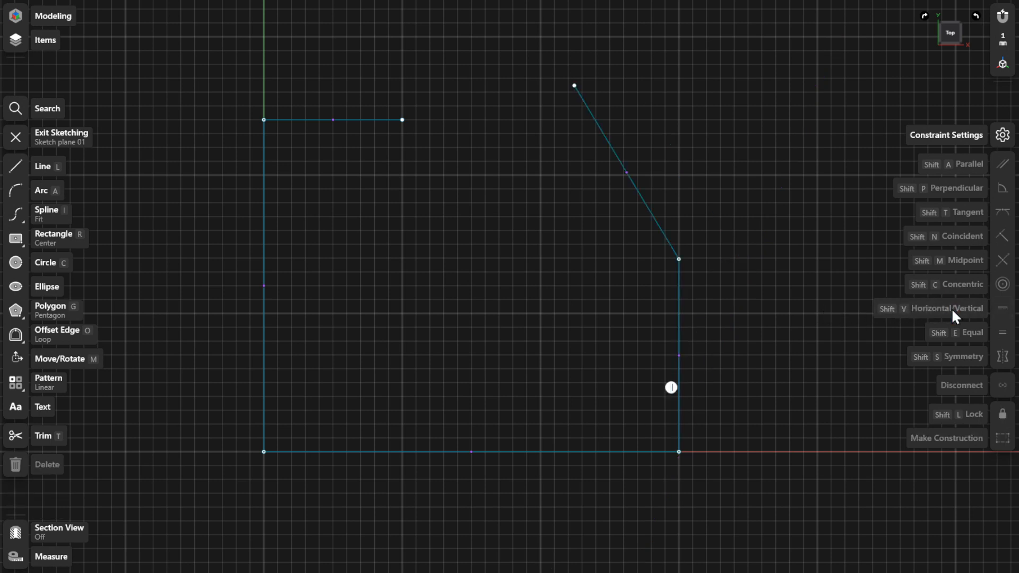
pyautogui.moveTo(874, 319)
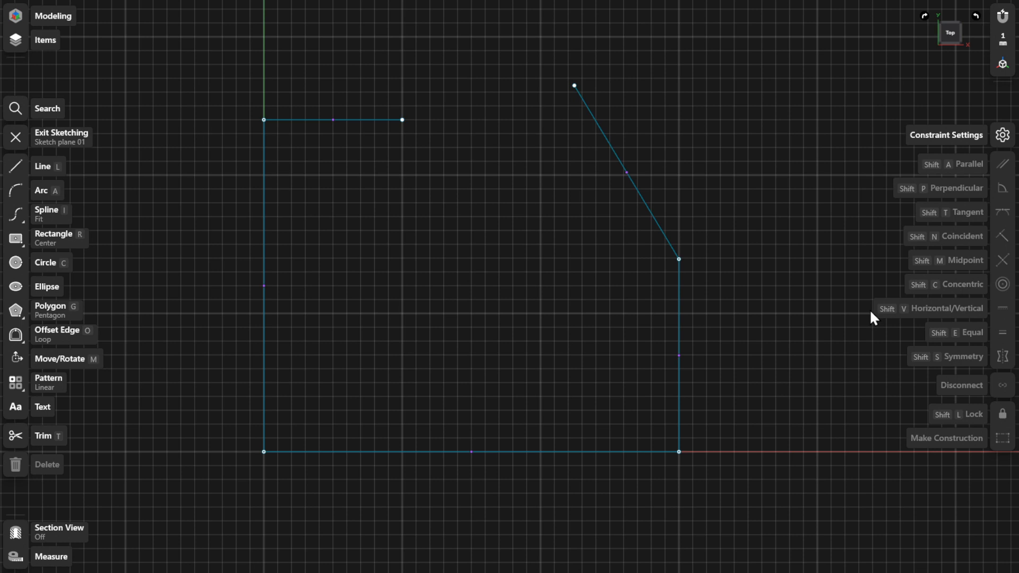
pyautogui.moveTo(866, 315)
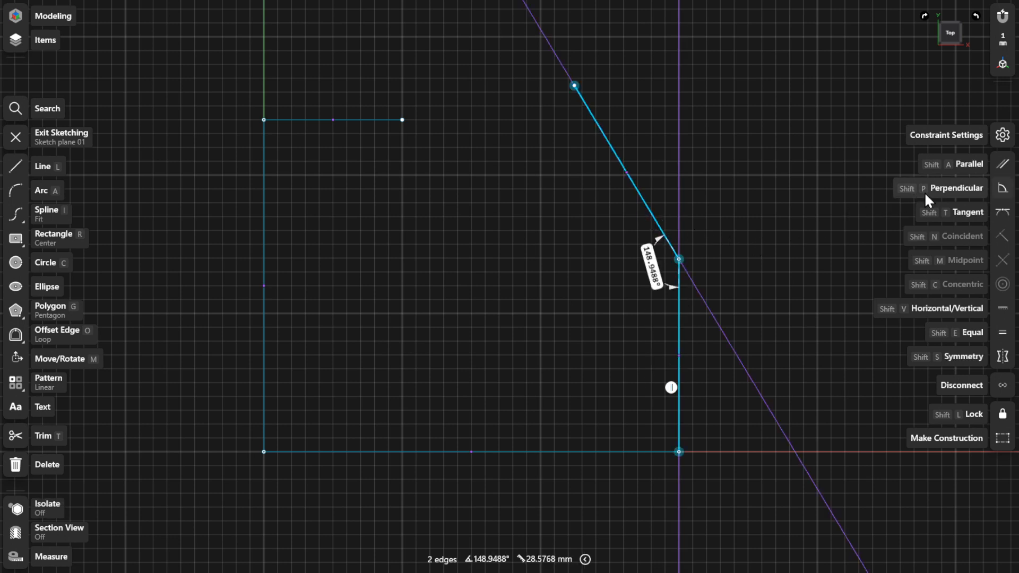
pyautogui.click(956, 188)
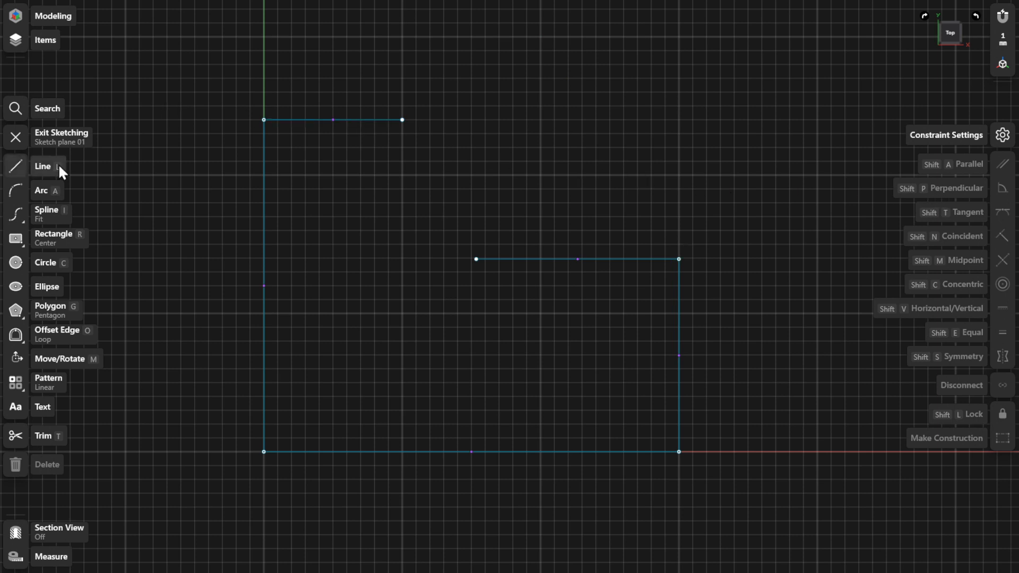
# - Draw a short line and attach its end to the top edge's end, then select the right-edge point
pyautogui.click(43, 165)
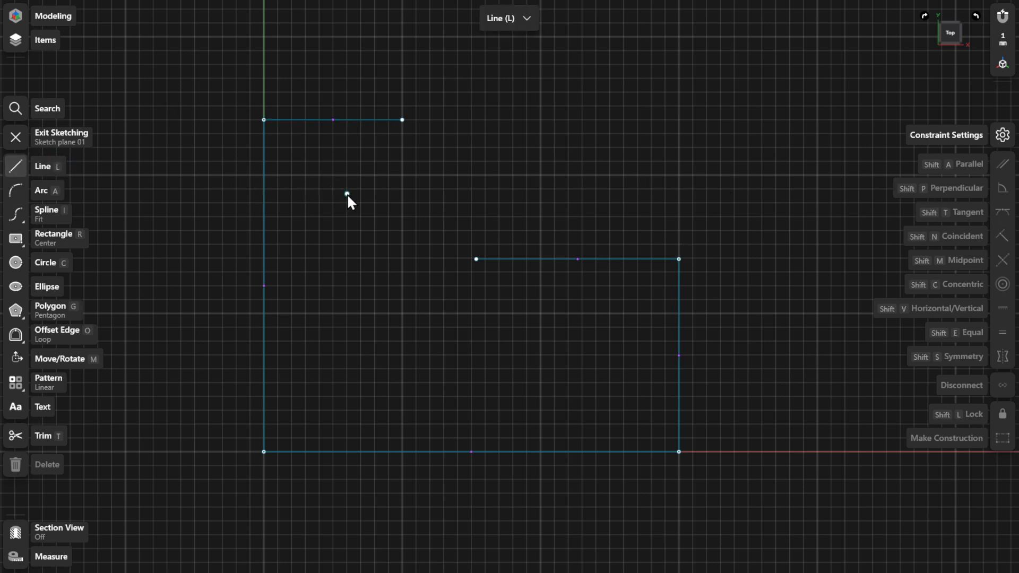
pyautogui.moveTo(347, 196); pyautogui.dragTo(437, 193)
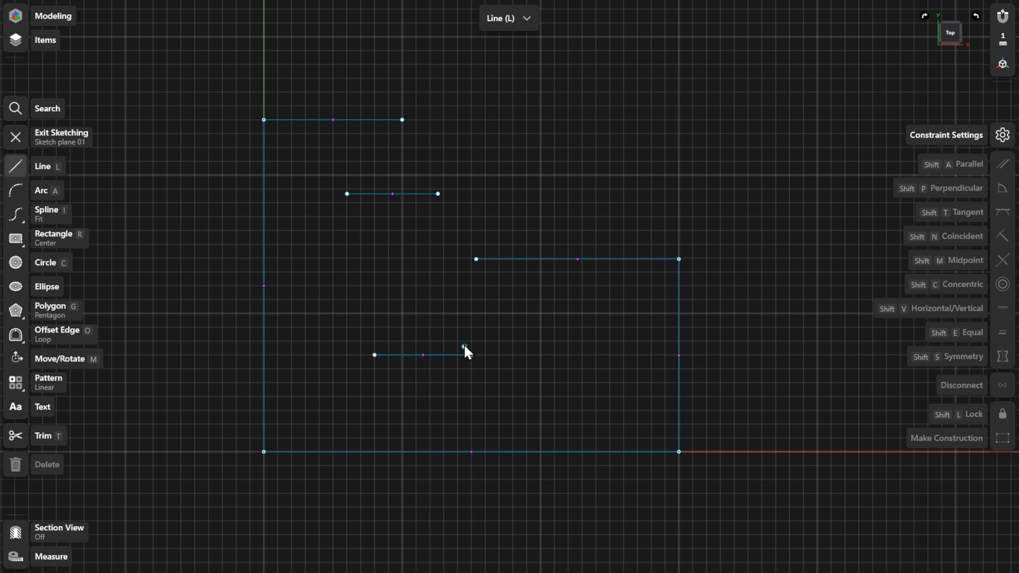
pyautogui.moveTo(346, 194)
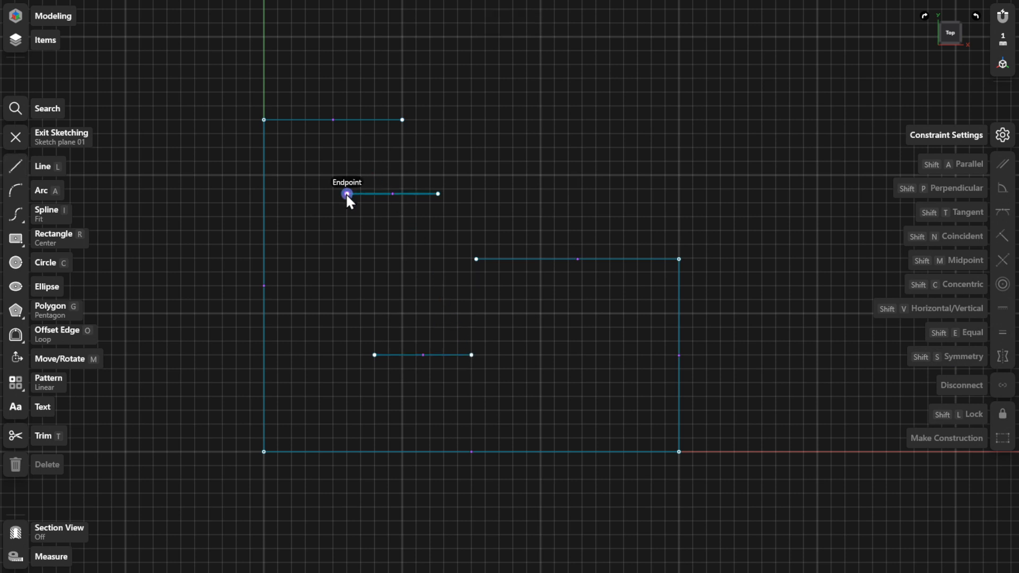
pyautogui.moveTo(346, 194); pyautogui.dragTo(401, 119)
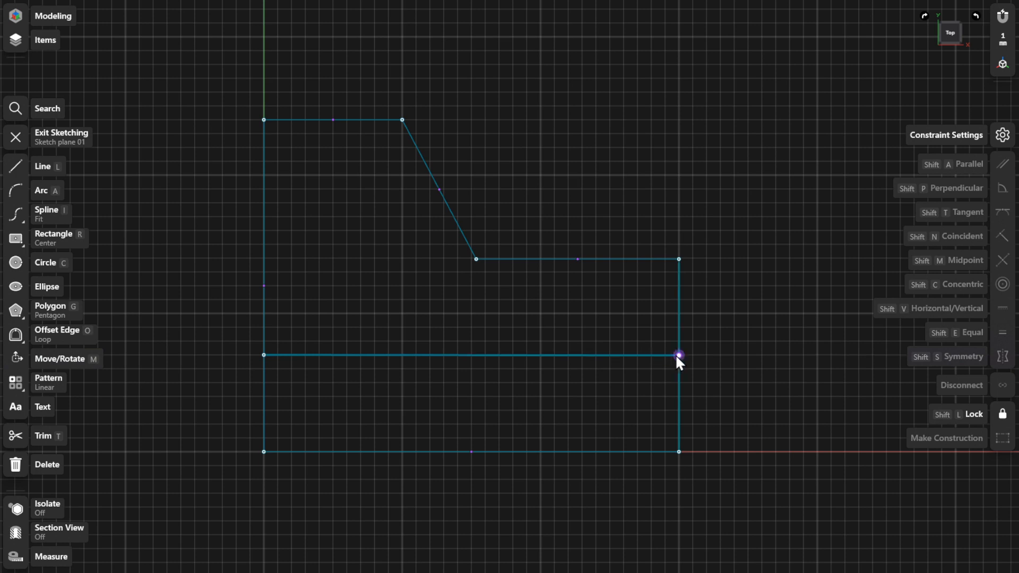
pyautogui.click(678, 356)
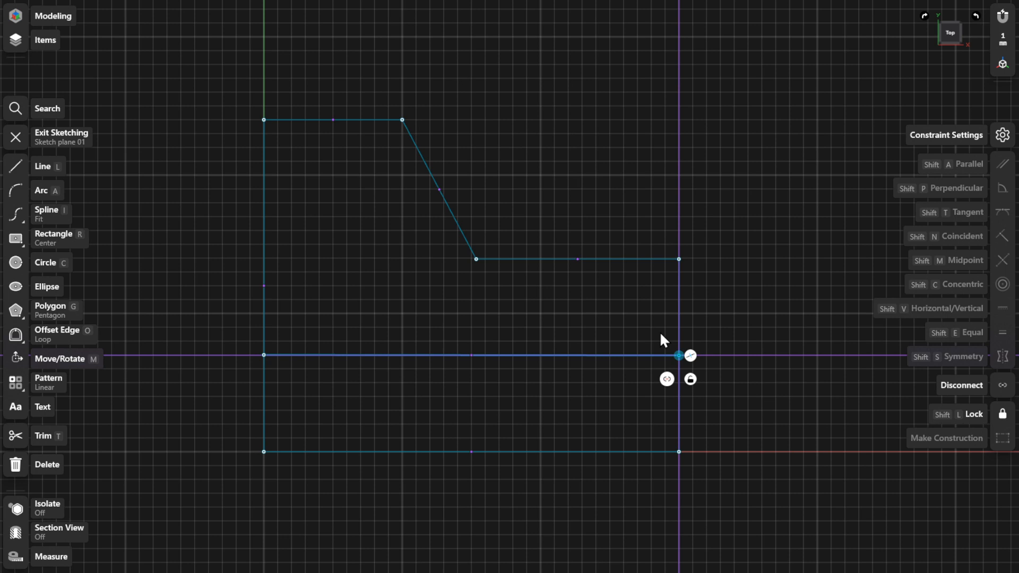
pyautogui.moveTo(525, 284)
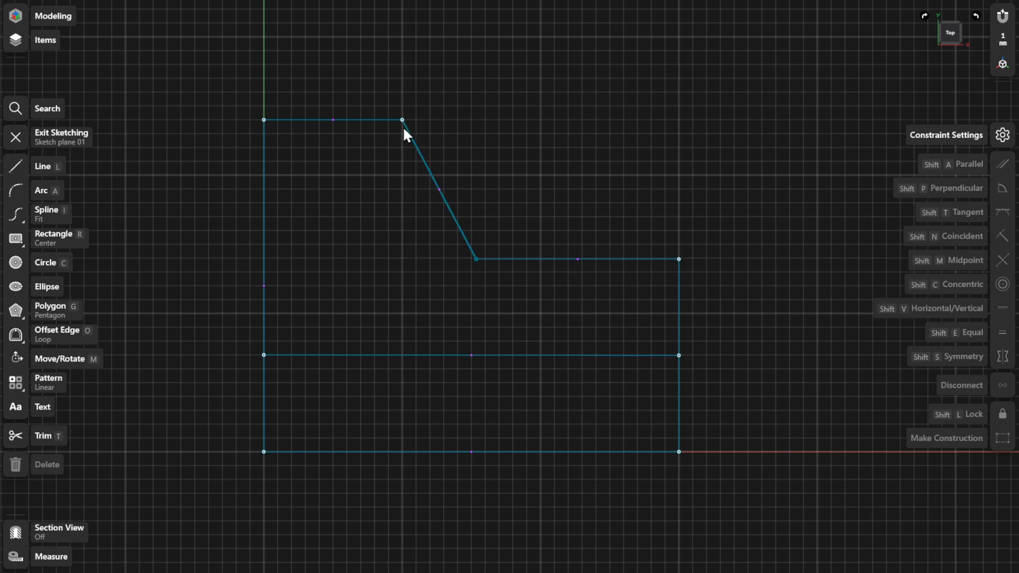
# - Select the endpoint where the slanted line meets the top edge and disconnect it
pyautogui.click(402, 119)
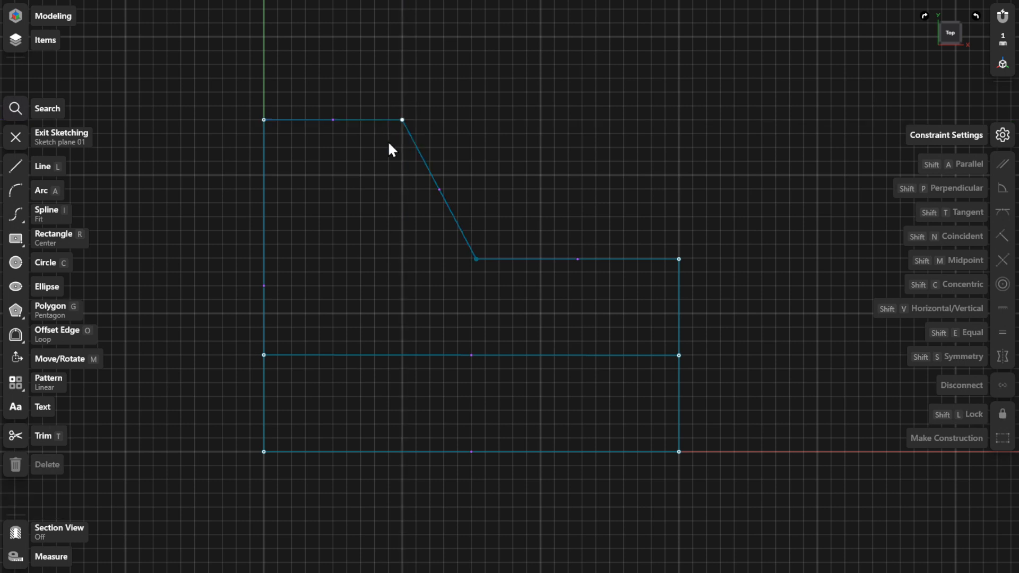
pyautogui.moveTo(397, 133)
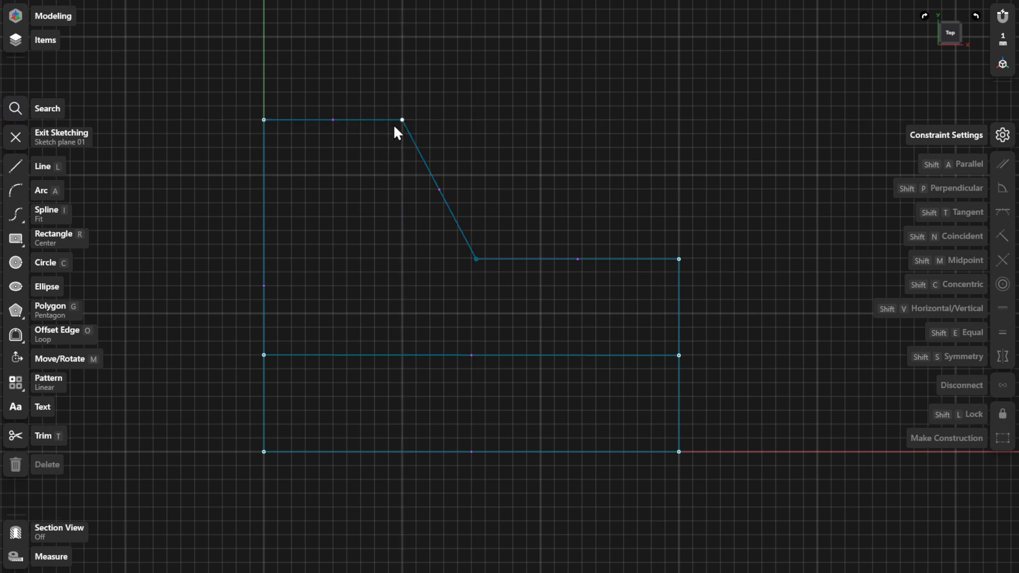
pyautogui.click(410, 135)
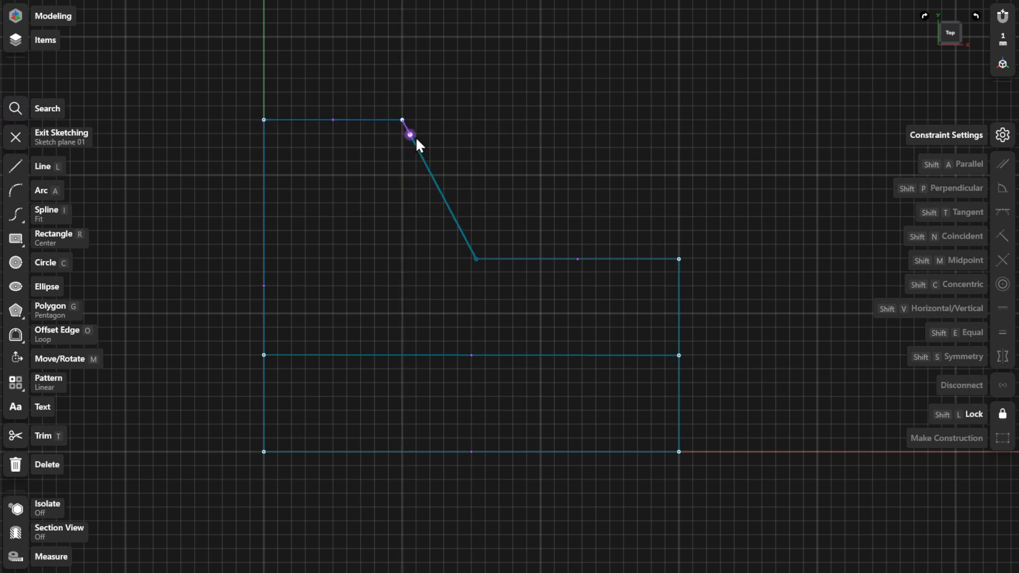